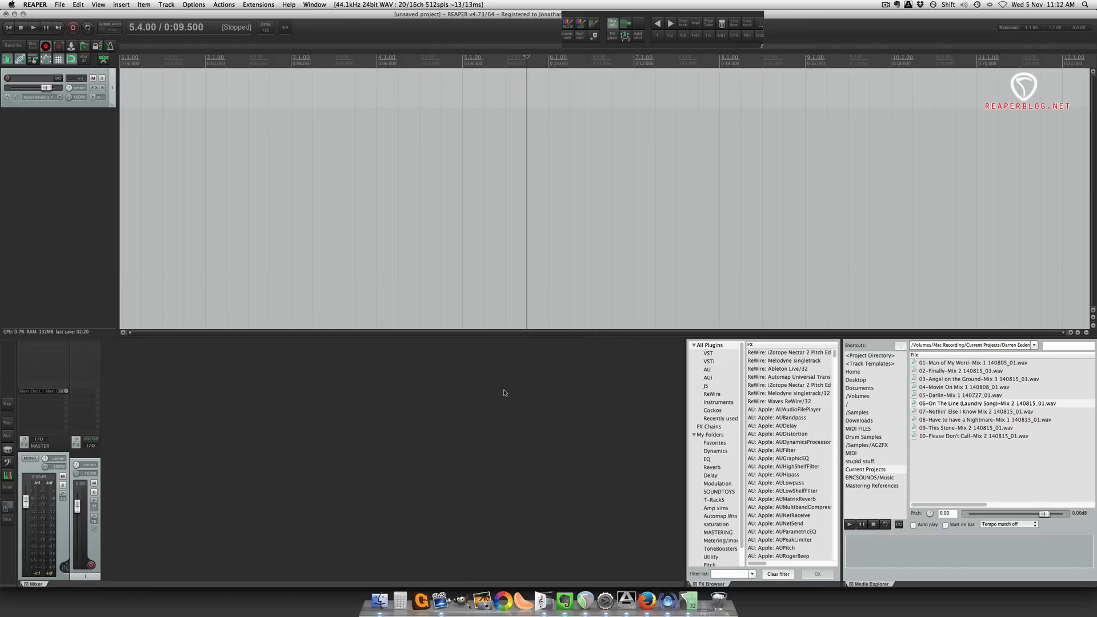
Insert 01-Man of My Word from Media Explorer onto a new track at the project start
click(67, 78)
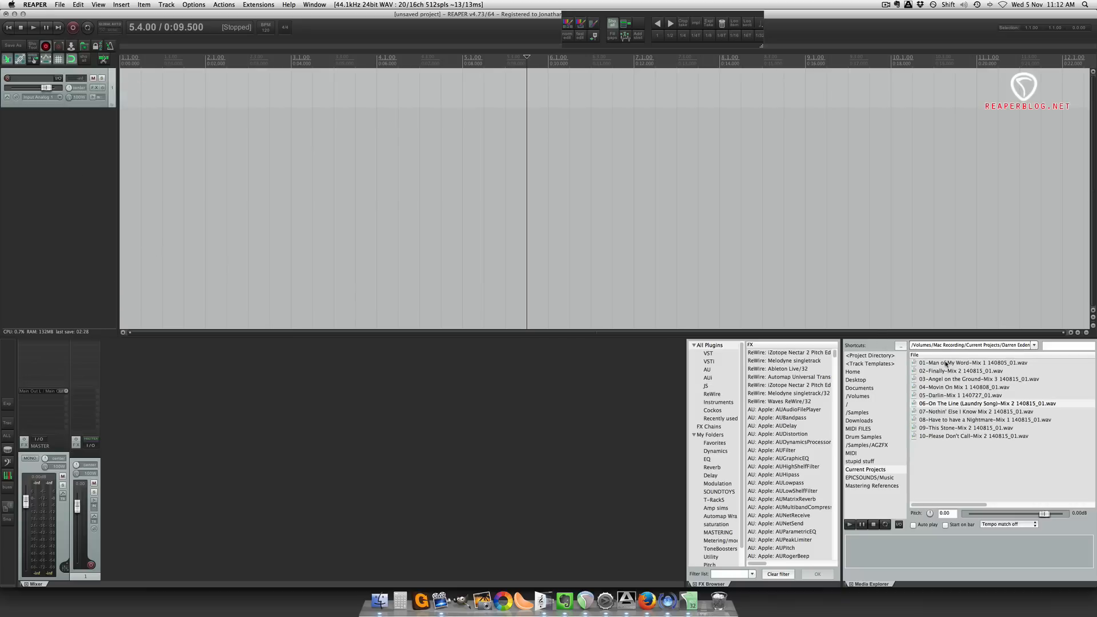
click(969, 363)
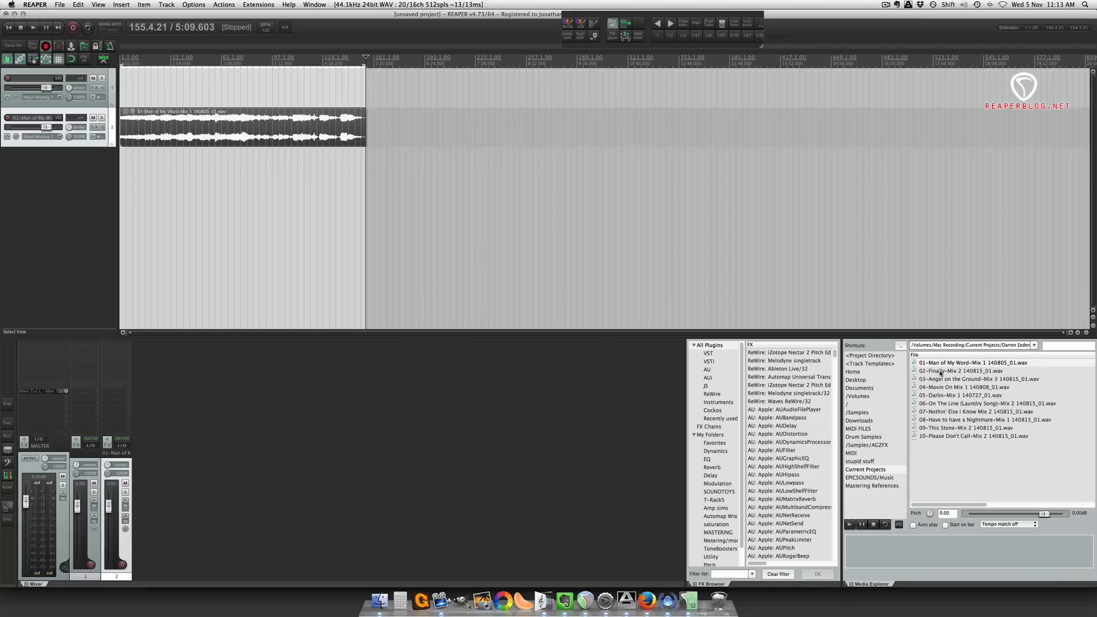
Insert Finally and Angel on the Ground onto new tracks, each starting where the previous song ends
right_click(960, 371)
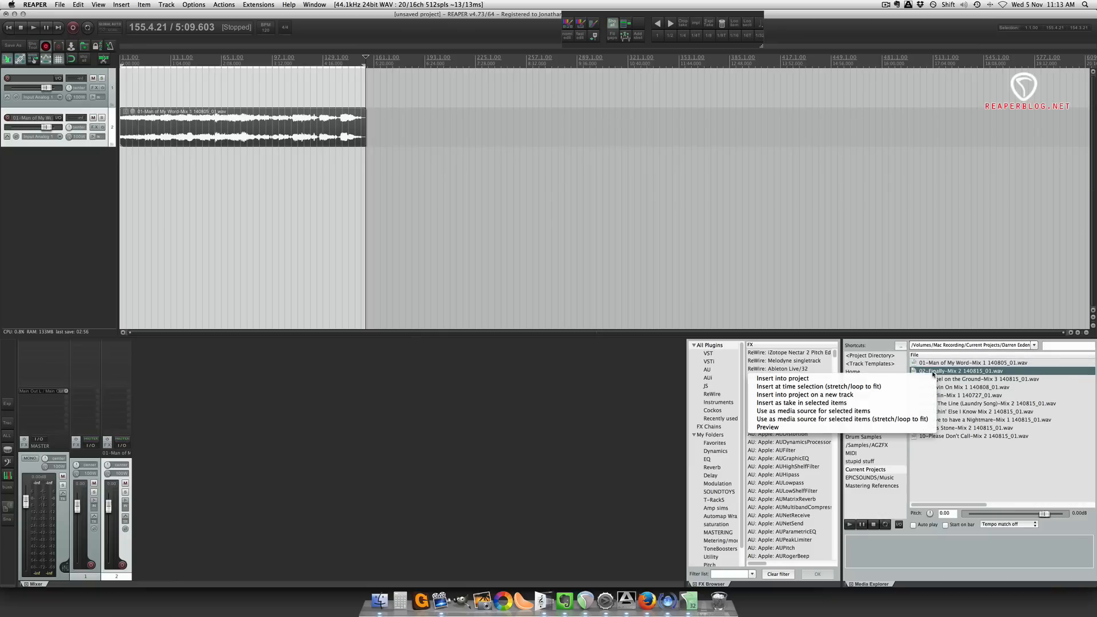
mouse_move(805, 395)
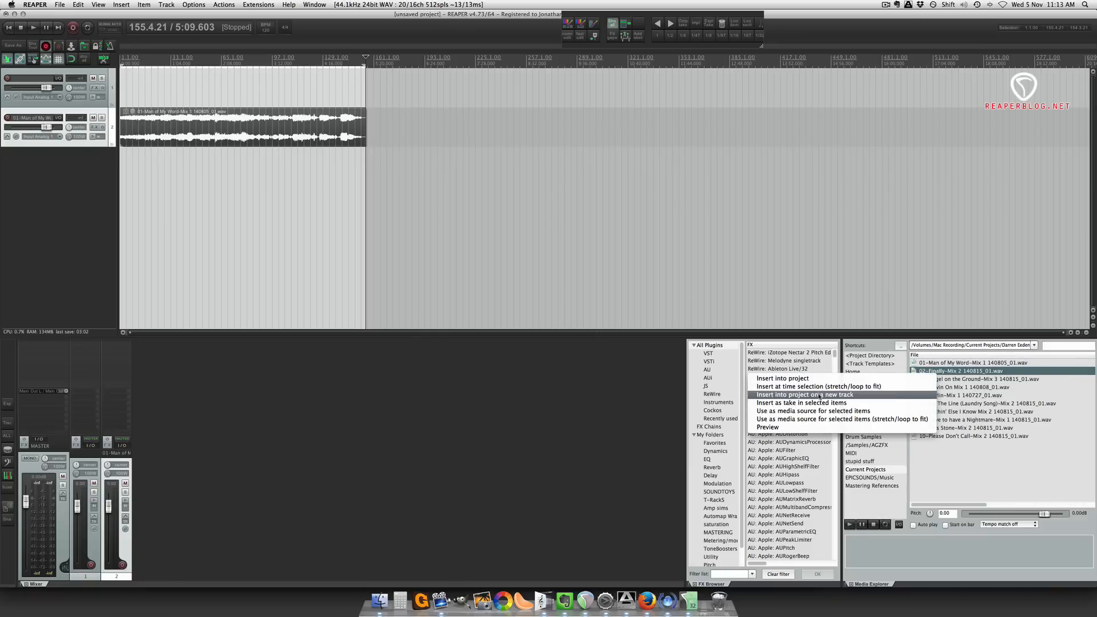
click(803, 394)
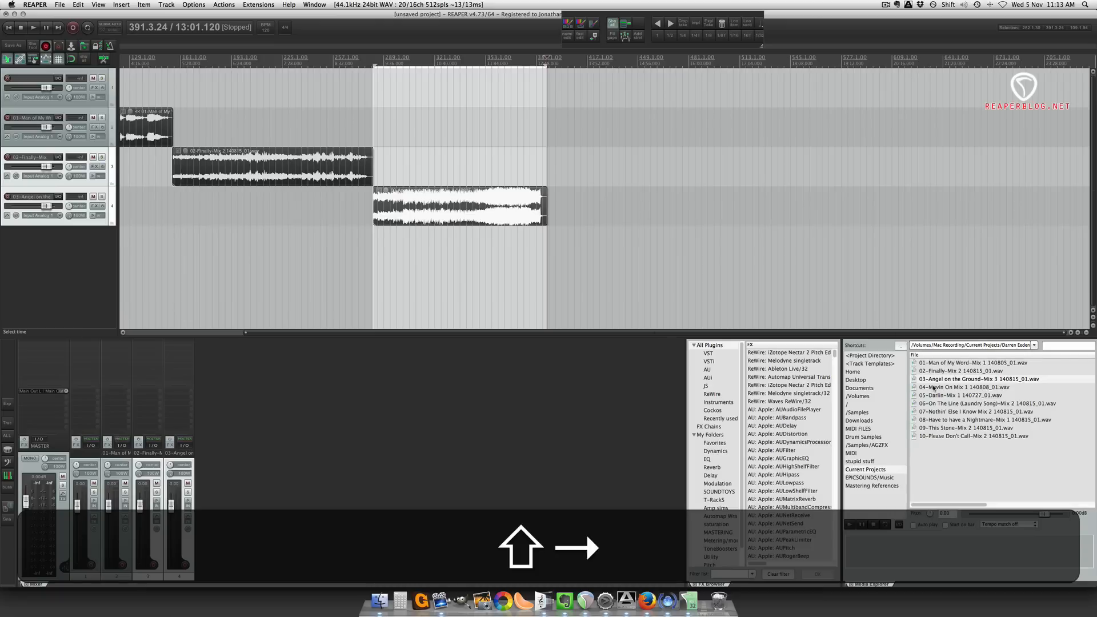
click(973, 387)
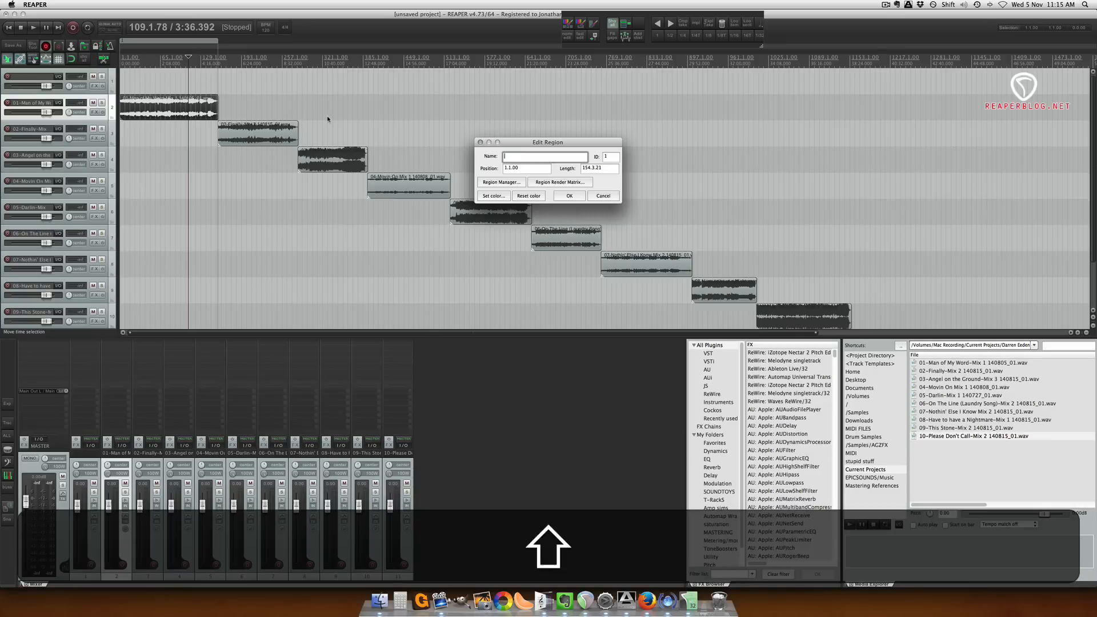
Name the first song's region 'Man of My Word' in the Edit Region dialog
text(Man of)
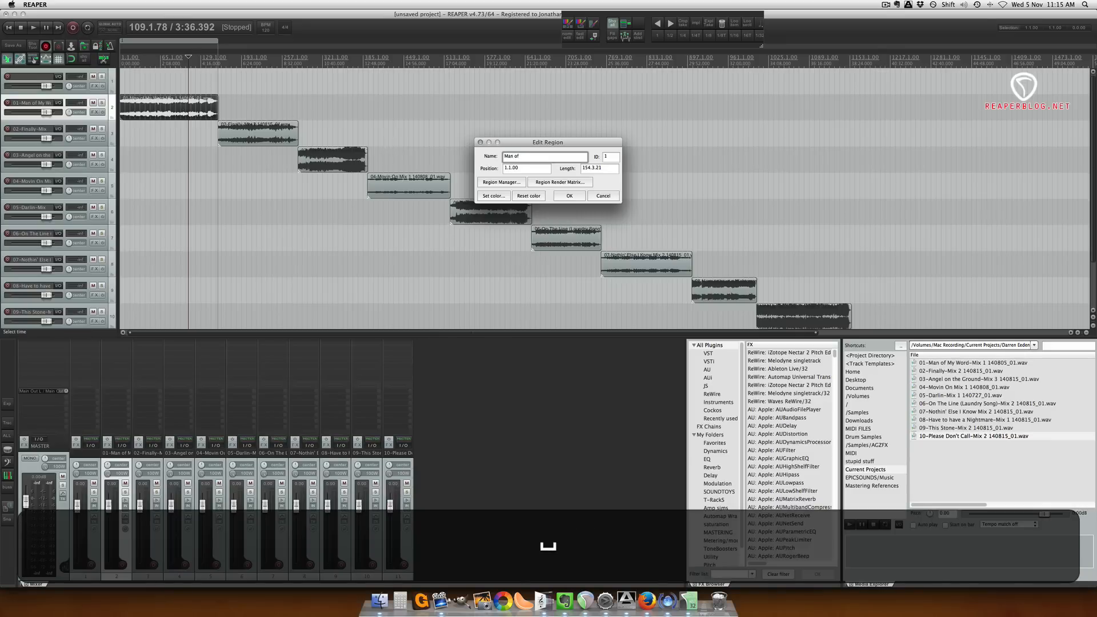
text(My)
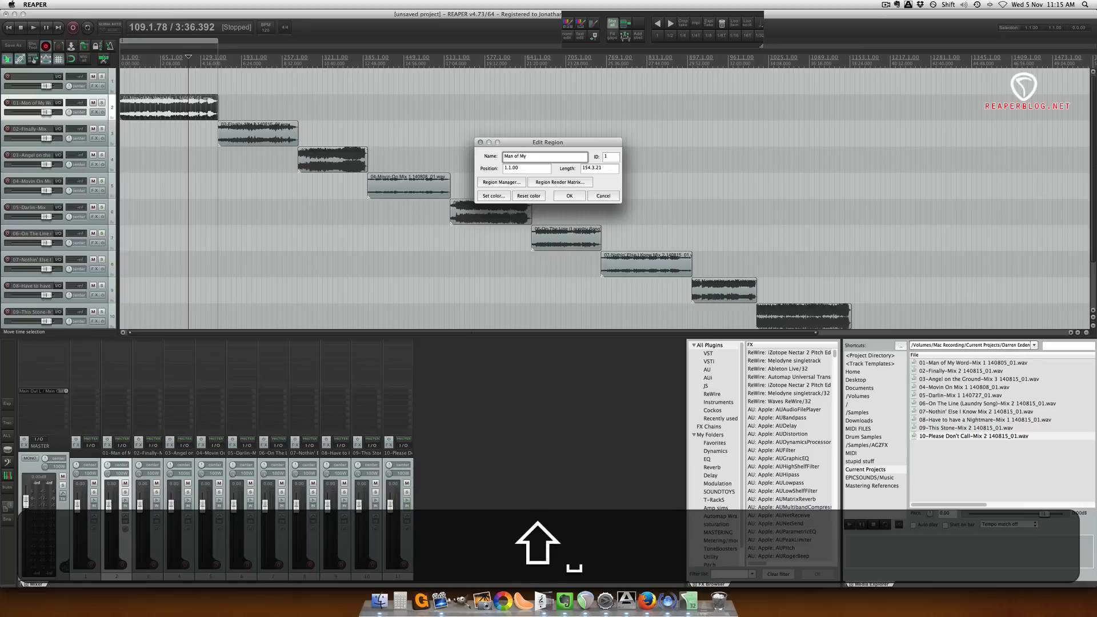
text(Word)
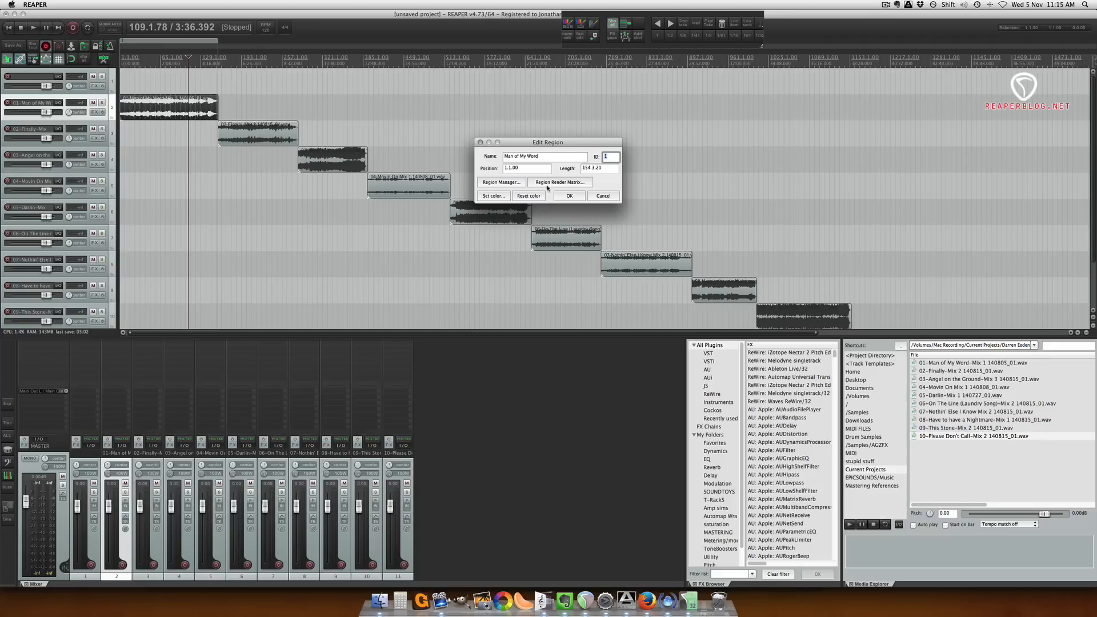
click(570, 195)
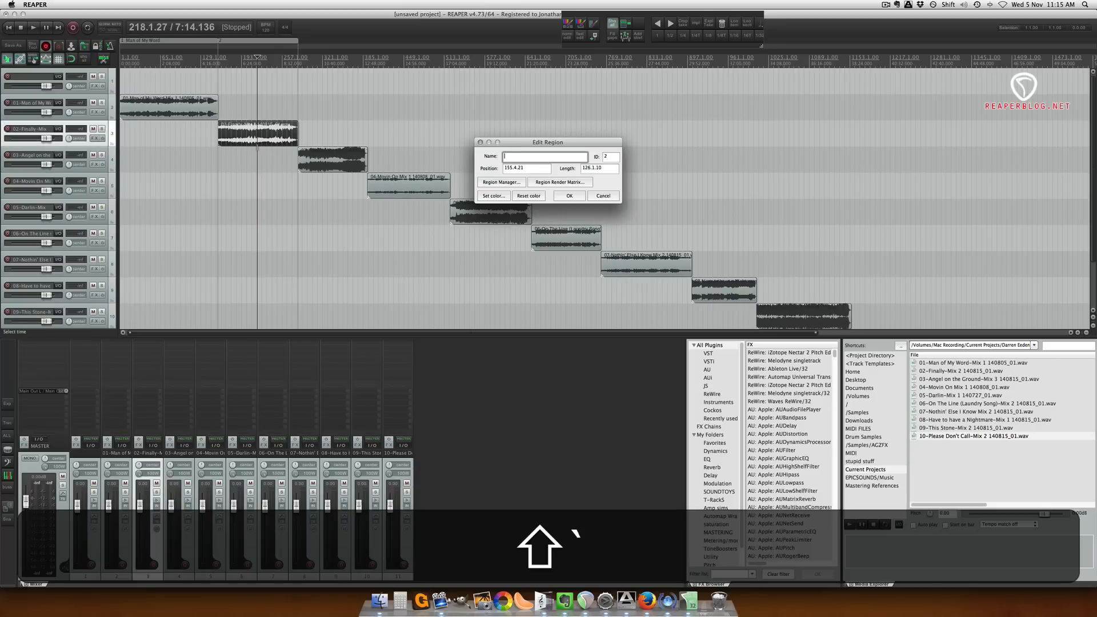
Name the second and third regions 'Finally' and 'Angel On The Ground', then name the fourth region
text(Finally)
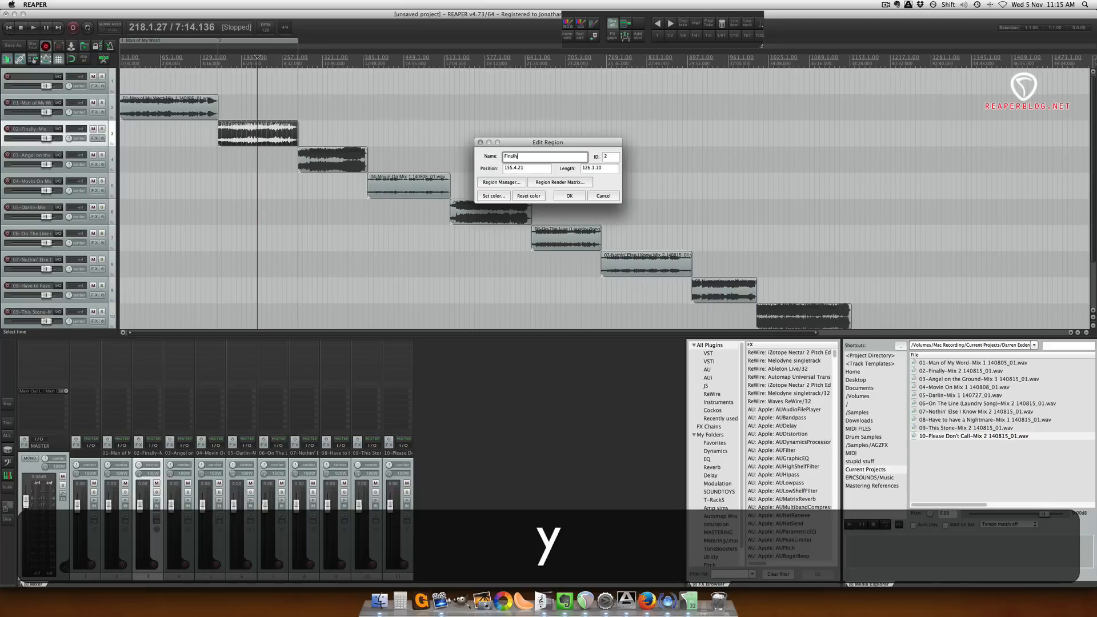
click(570, 196)
text(A)
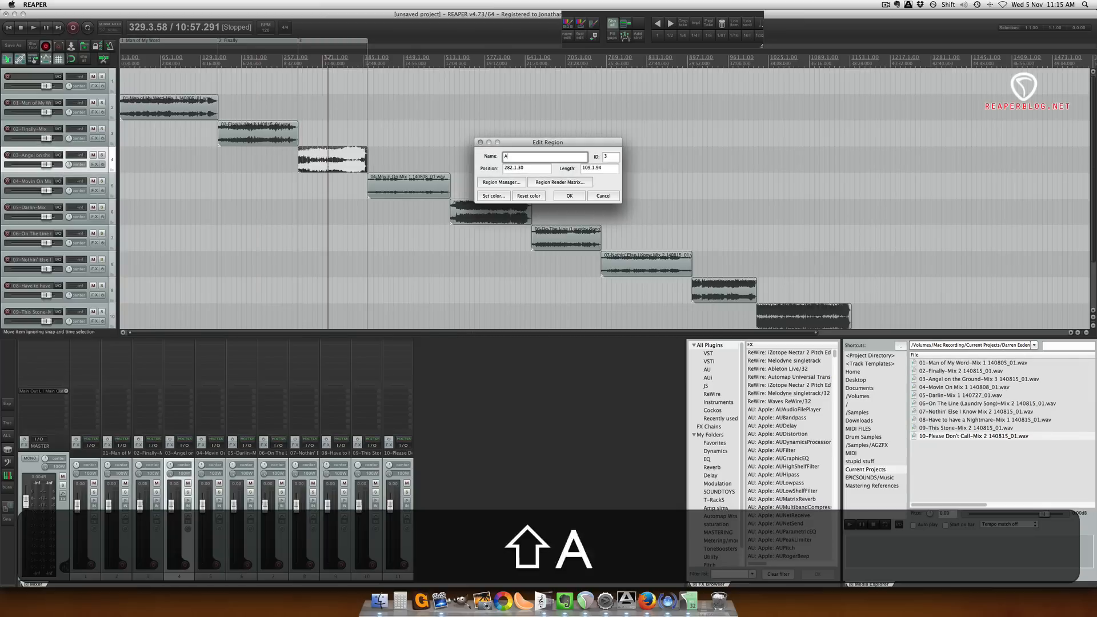
text(ngel On The)
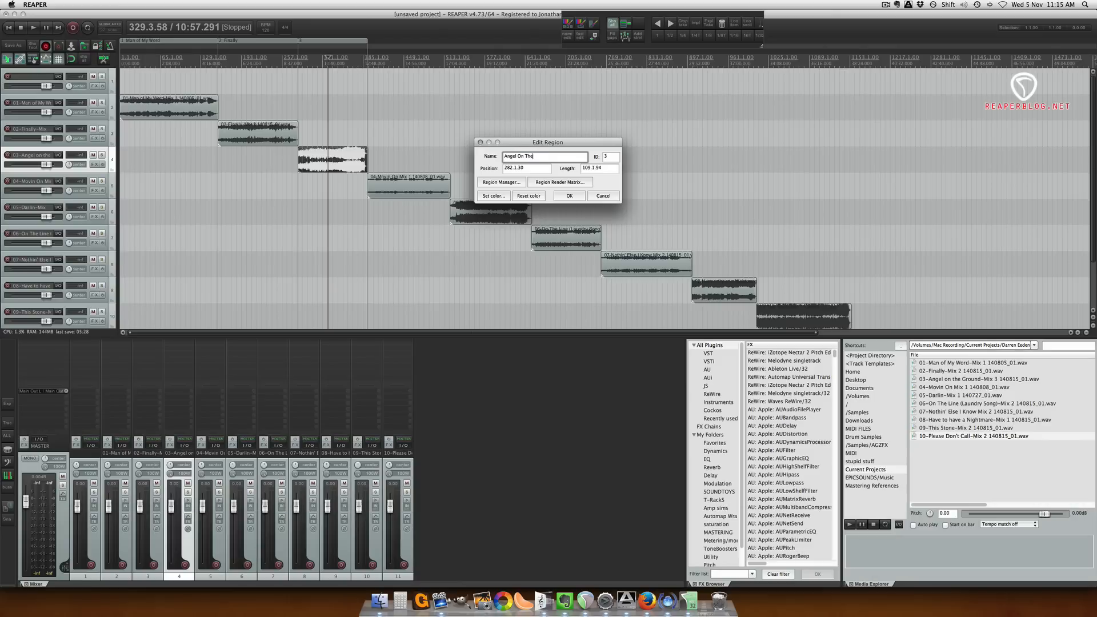
click(569, 196)
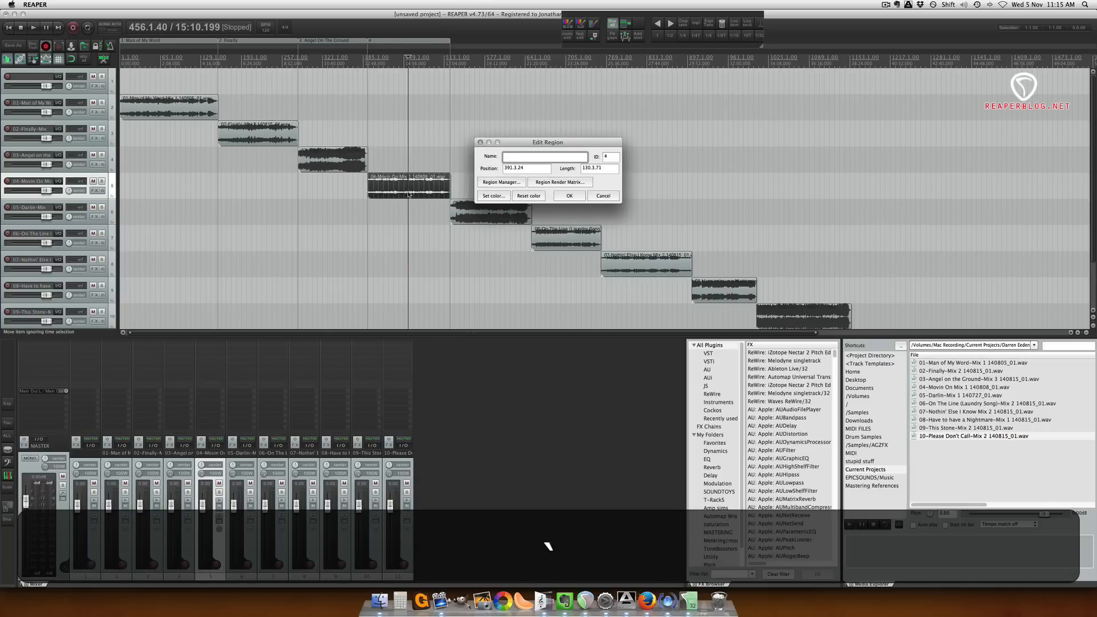
text(Ma)
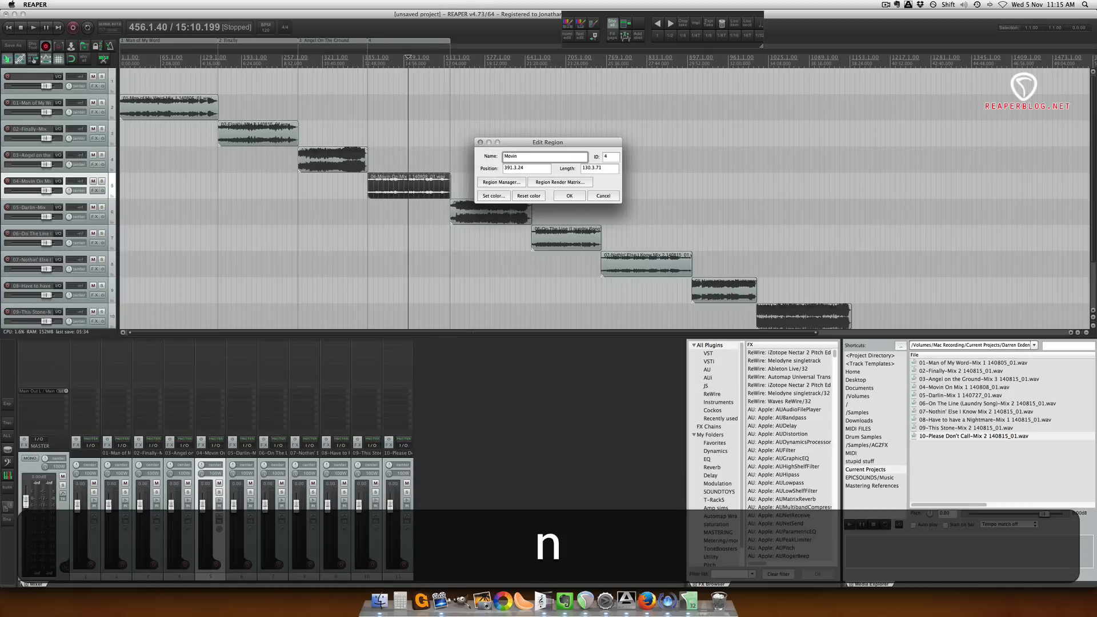
click(569, 196)
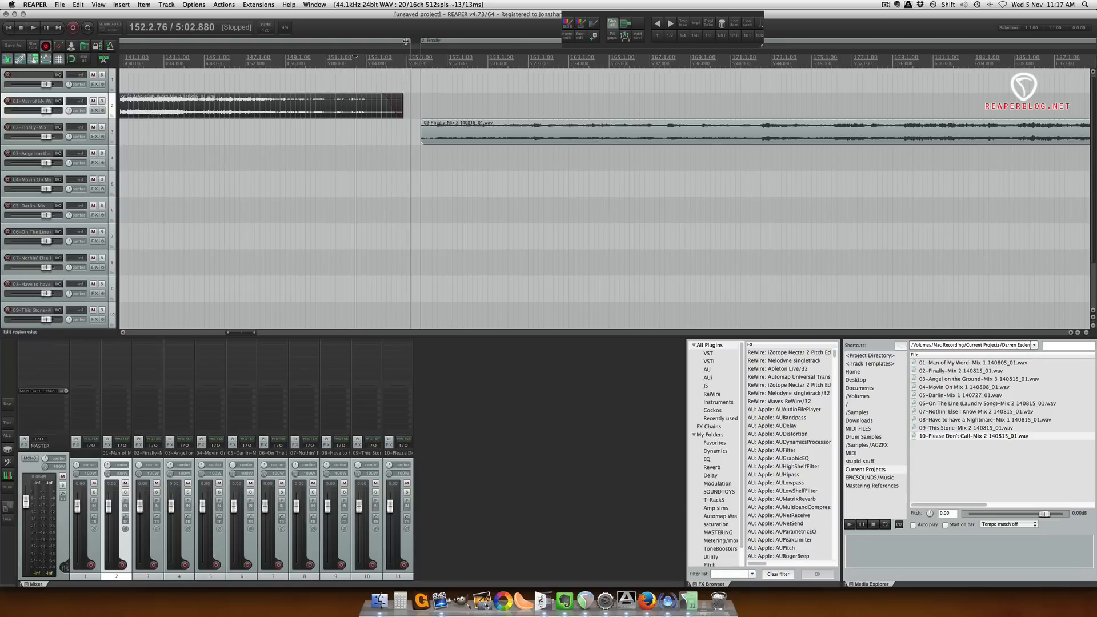
Undo the last change while naming the remaining song regions
key(cmd+z)
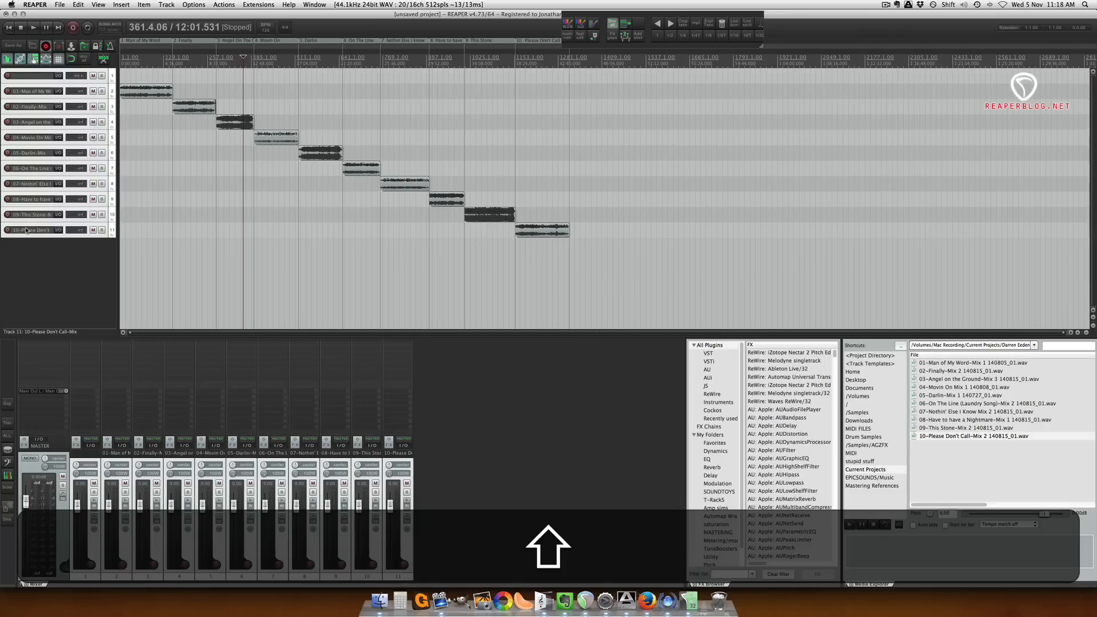
Select all ten song tracks and search the Actions list for the new-folder action
key(cmd+f)
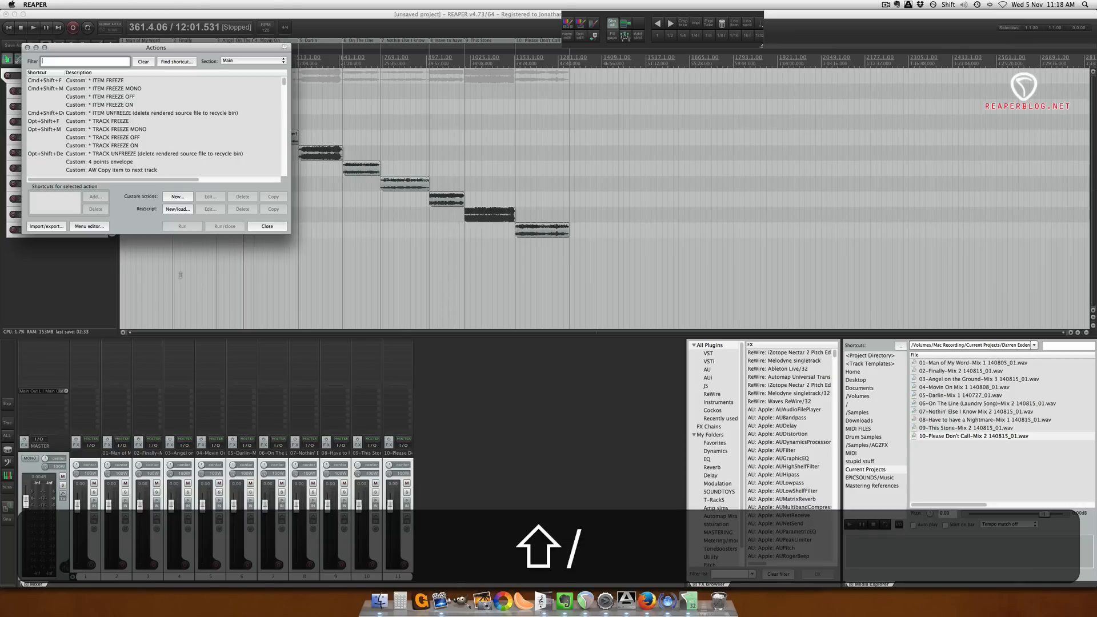
click(266, 226)
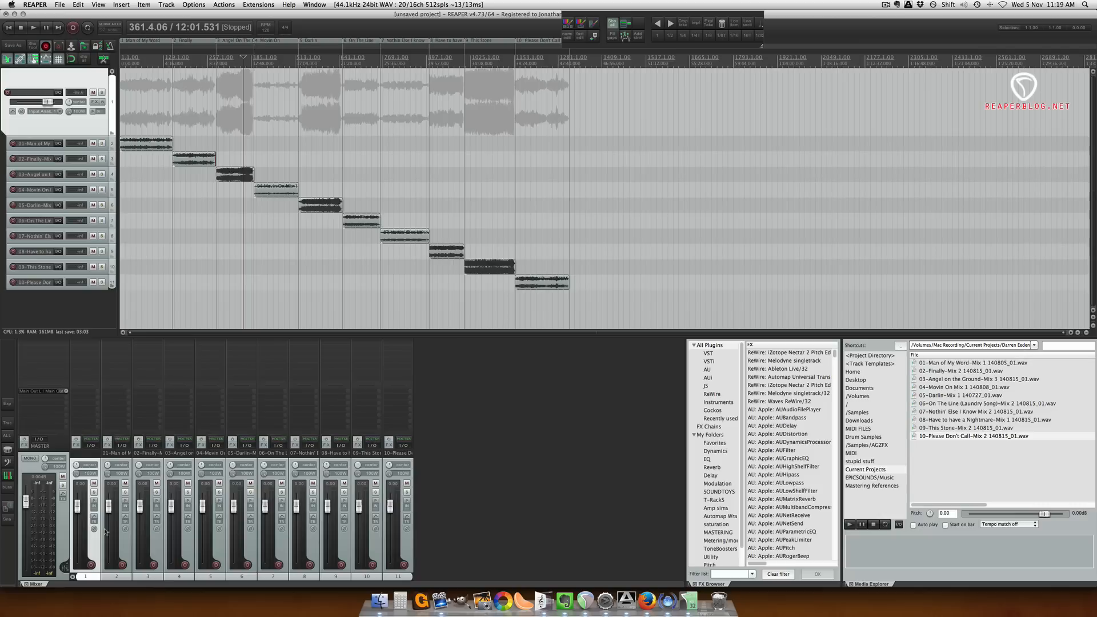
mouse_move(126, 544)
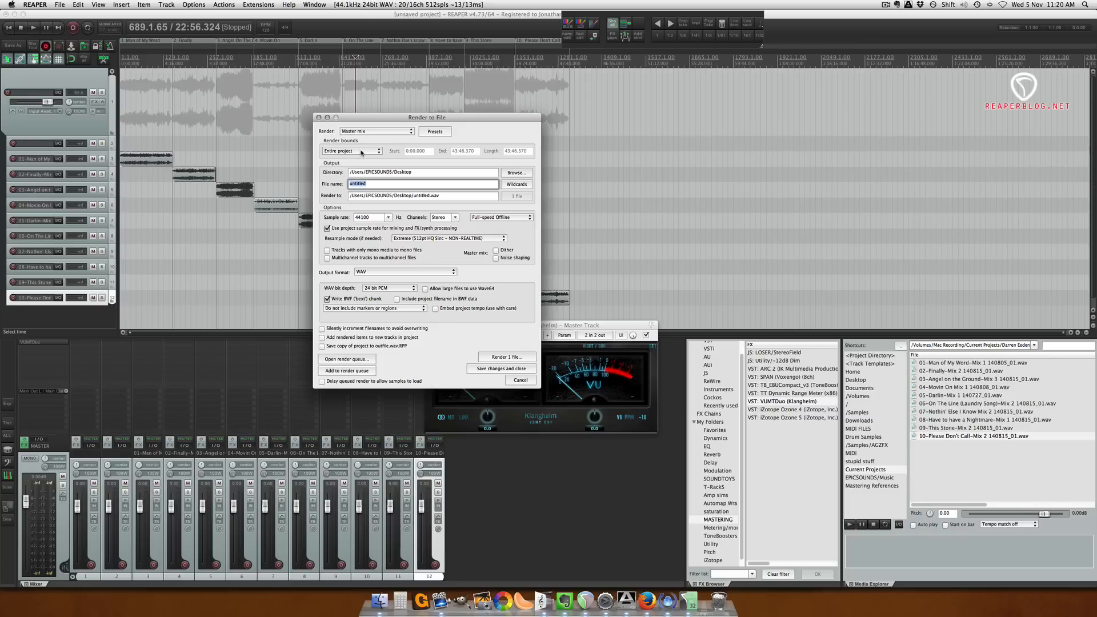
Render bounds to project regions, with file names '$regionnumber - $region'
click(352, 151)
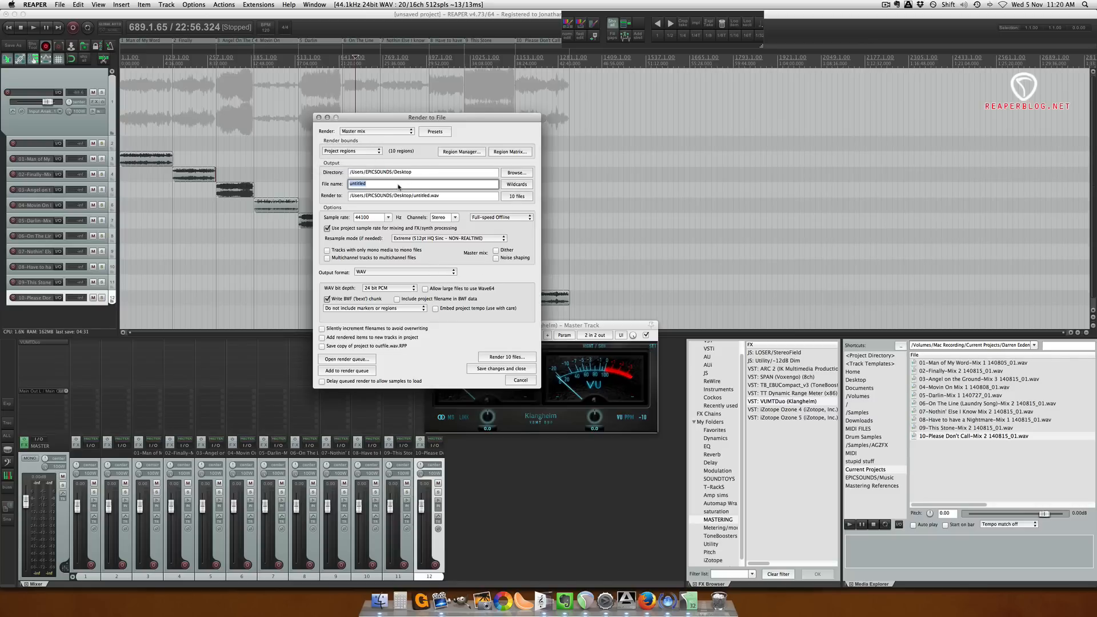
key(backspace)
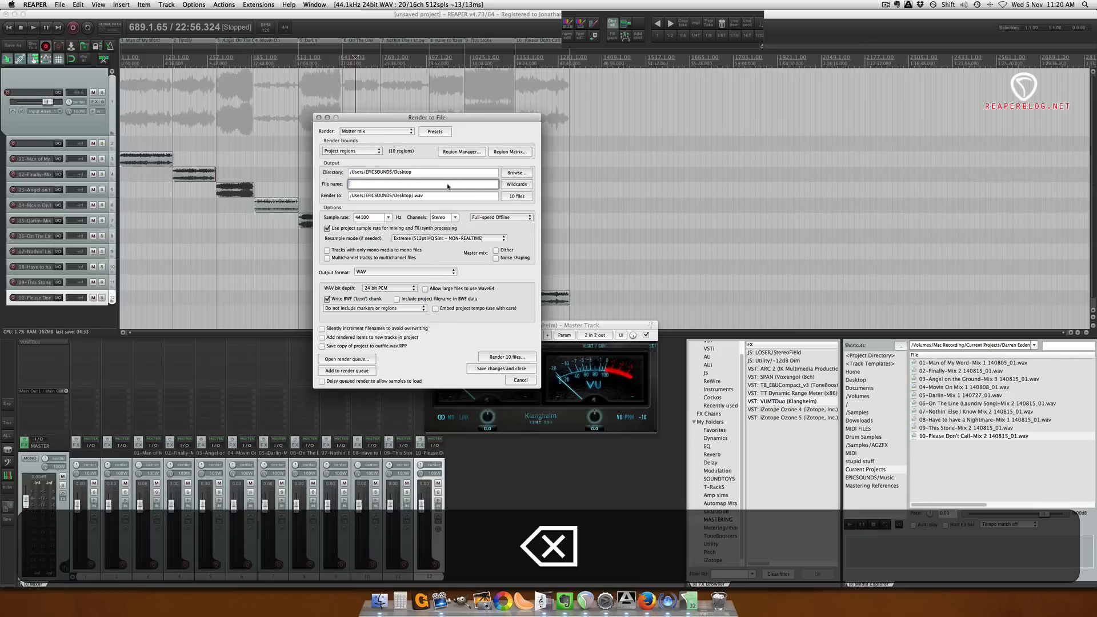
click(517, 184)
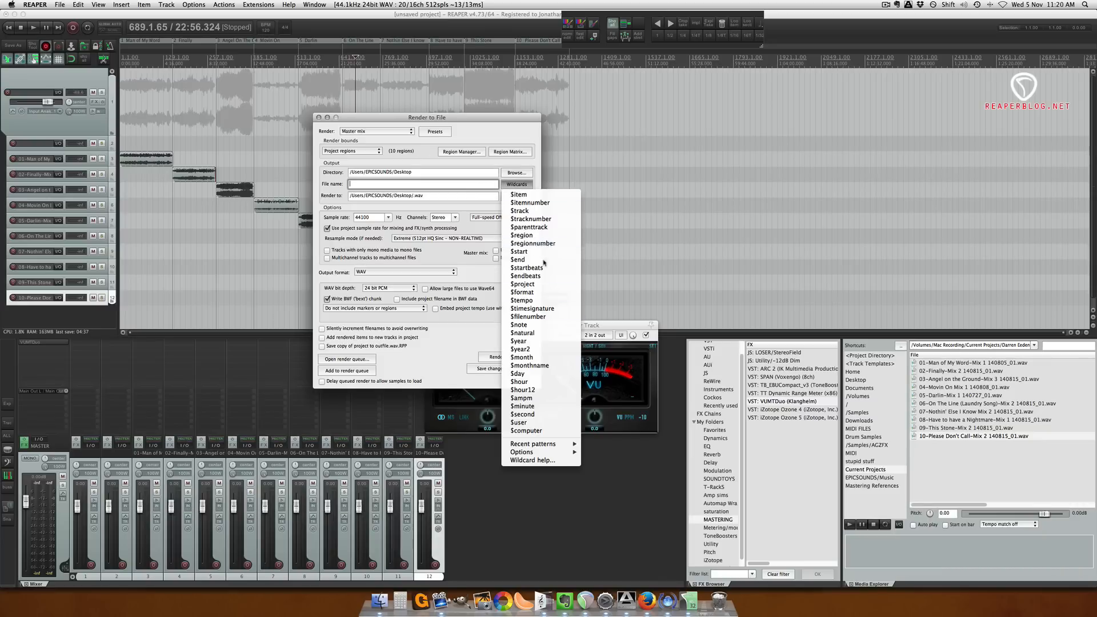
click(533, 243)
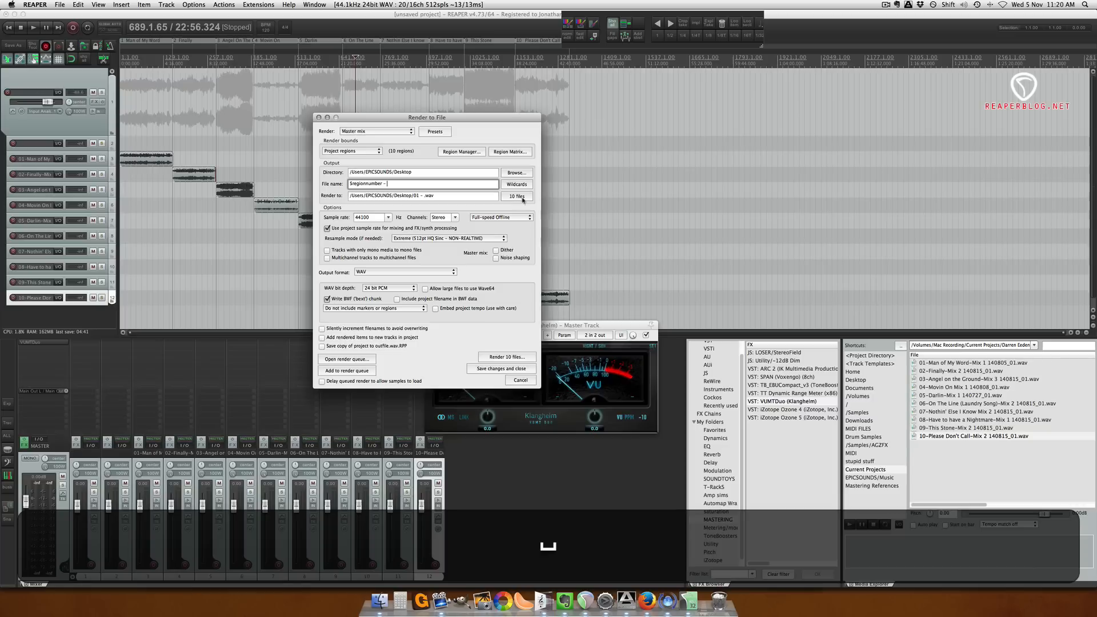
click(517, 184)
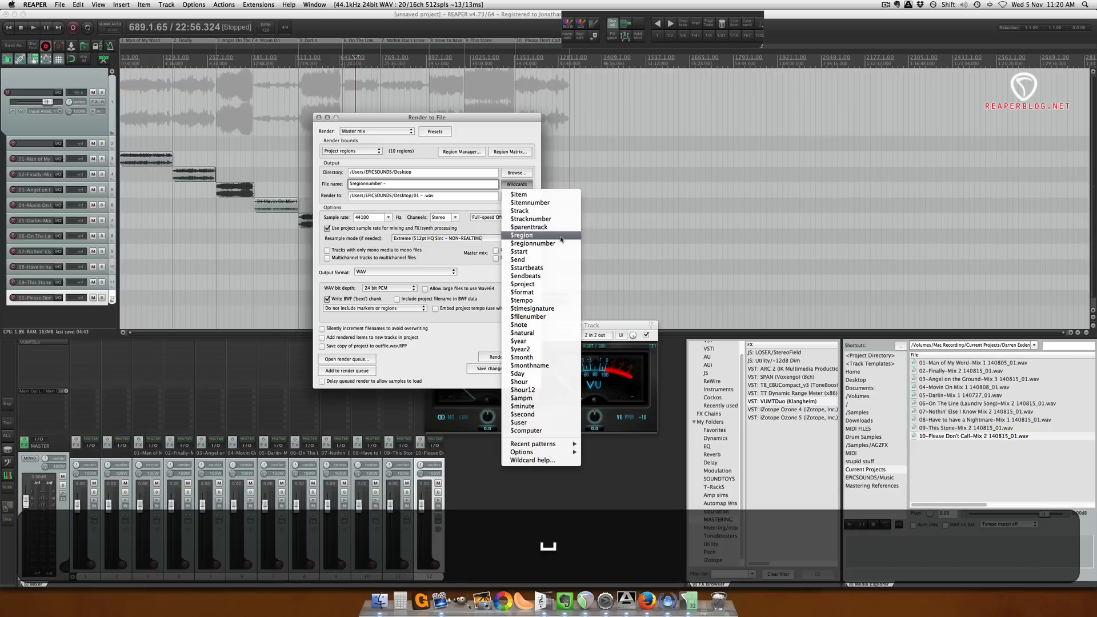
click(522, 235)
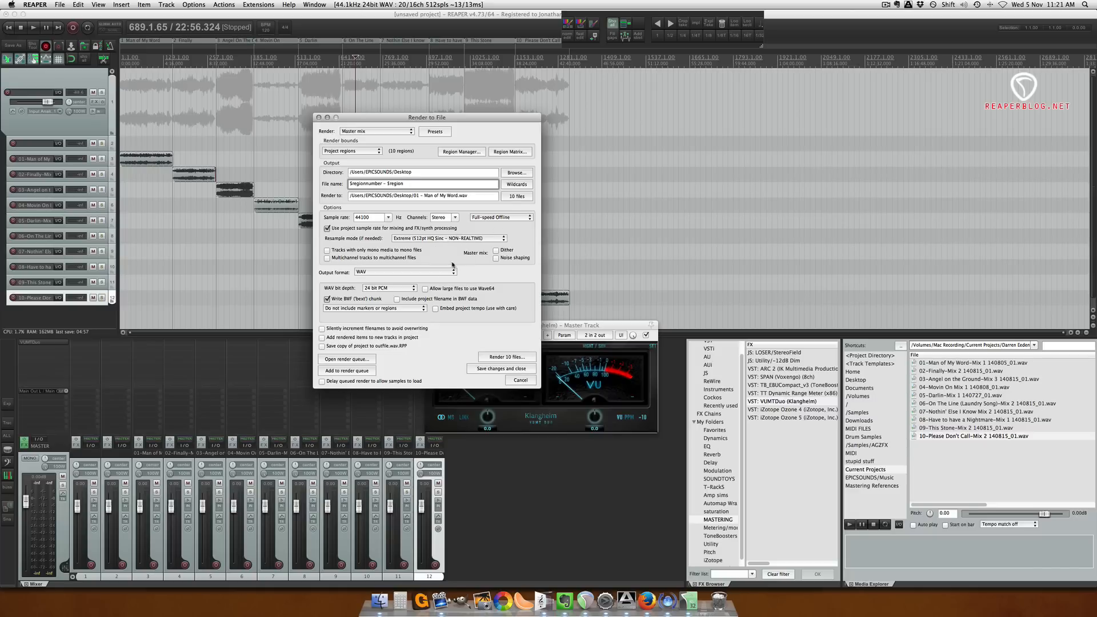
Set the WAV output to 16 bit PCM and move the VU meter window aside
click(389, 288)
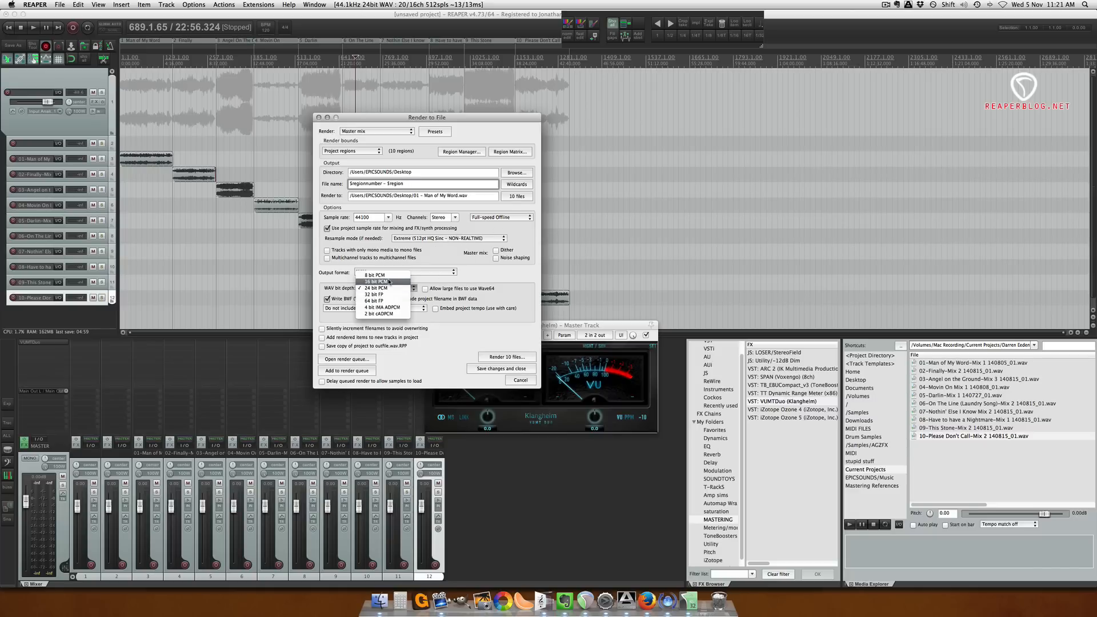
click(376, 282)
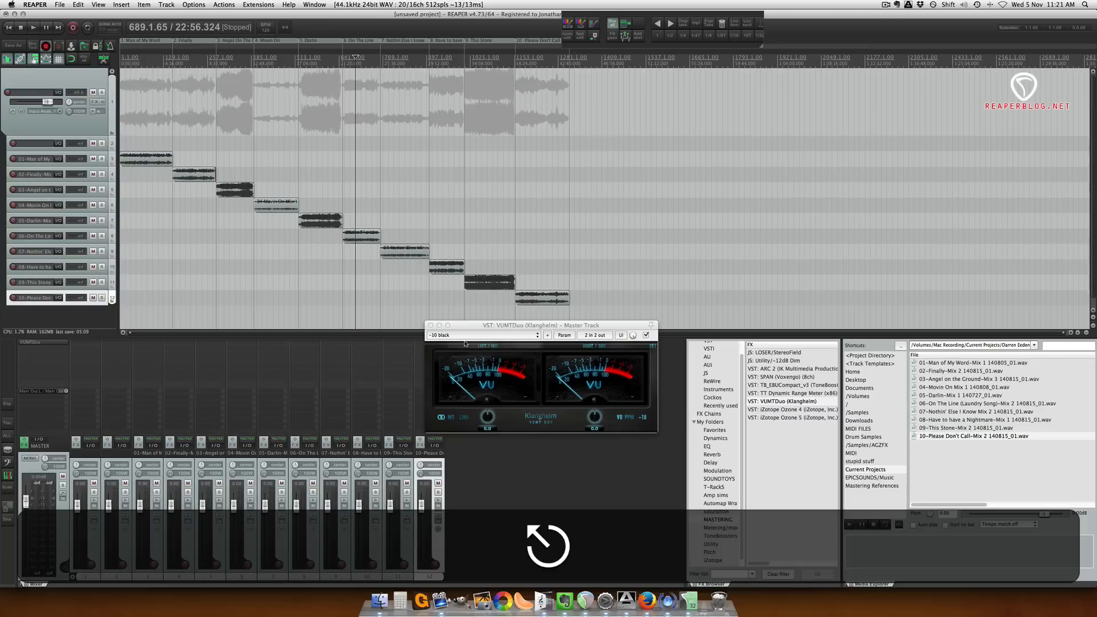
drag(539, 324, 591, 370)
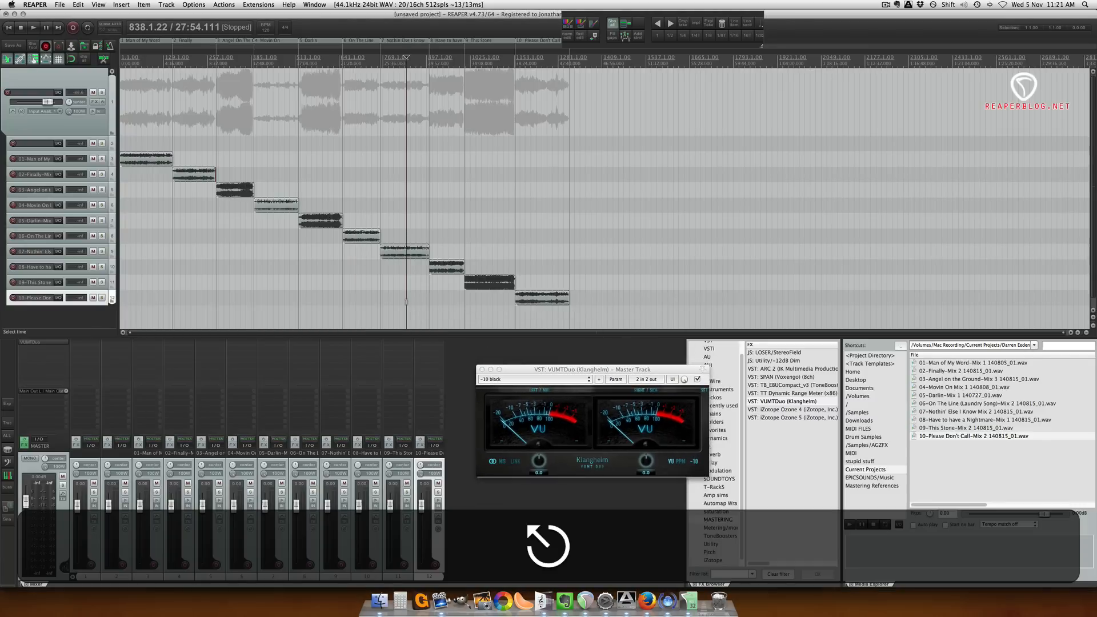